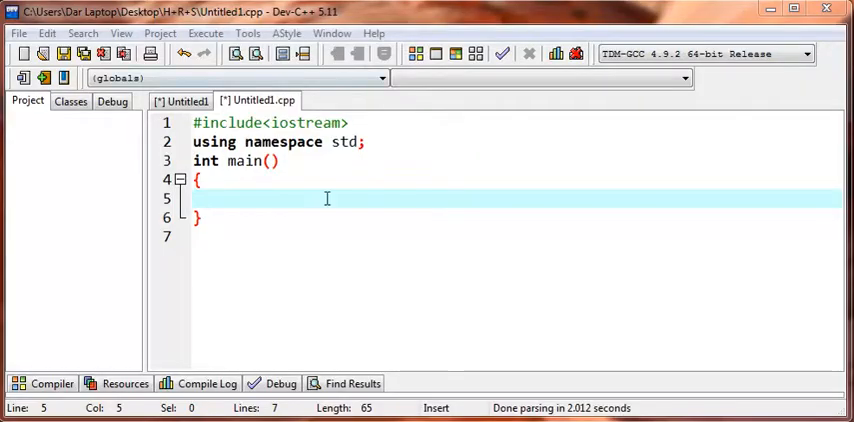
# Step: Declare the character variable with char a; at the start of main
pyautogui.write('c')
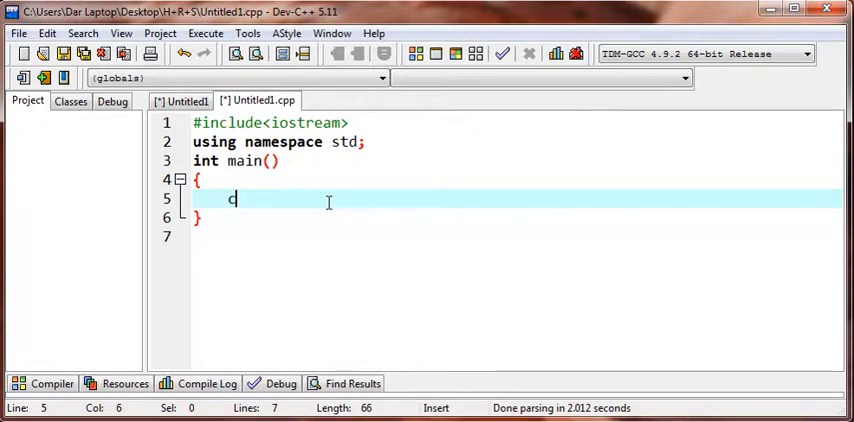
pyautogui.write('har a')
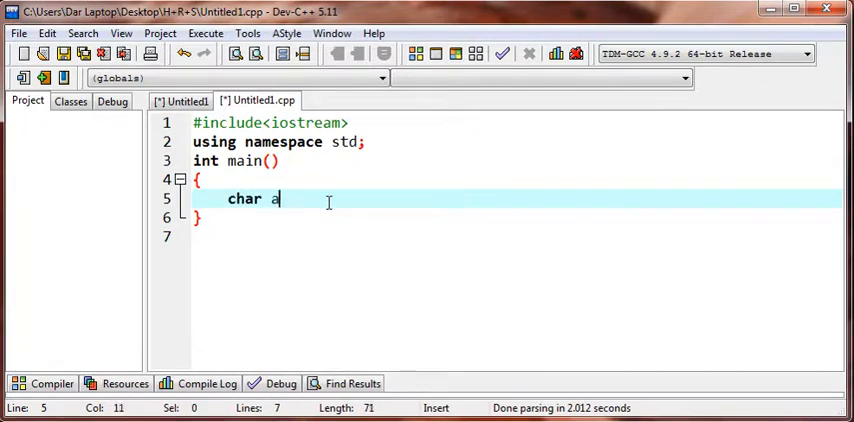
pyautogui.write(';')
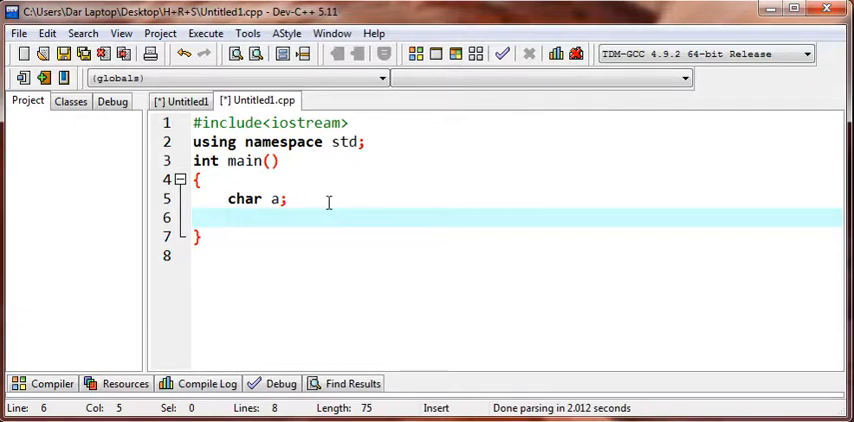
# Step: Print the prompt "Enter the character :" with cout and read the input with cin>>a;
pyautogui.write('cout<<"e')
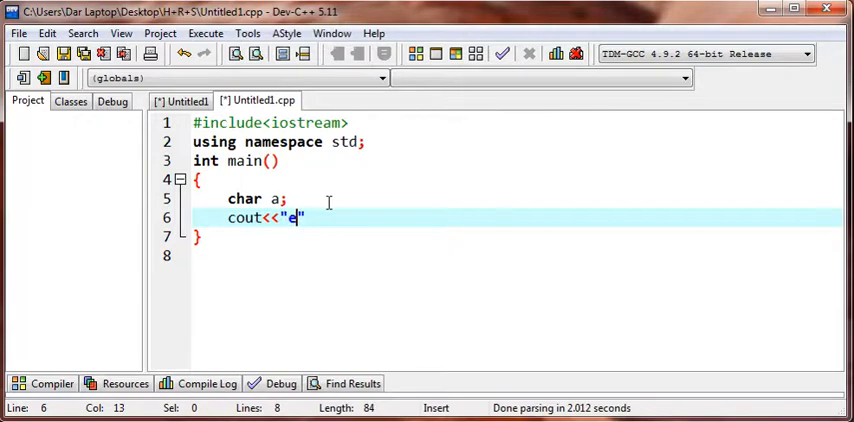
pyautogui.write('Enter')
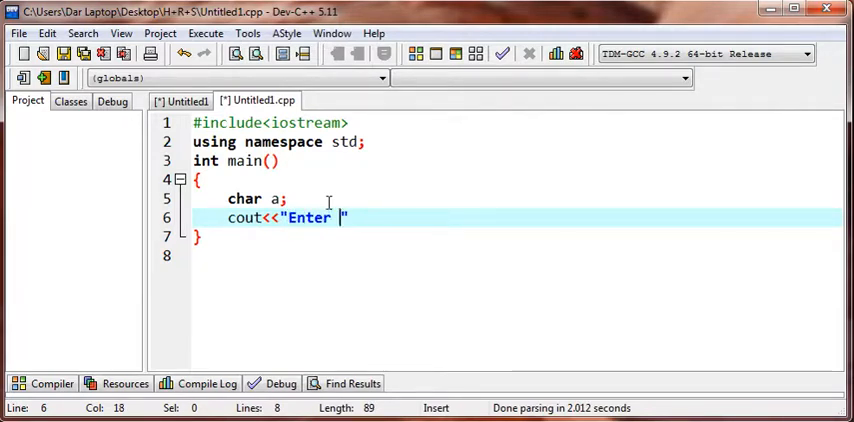
pyautogui.write('the')
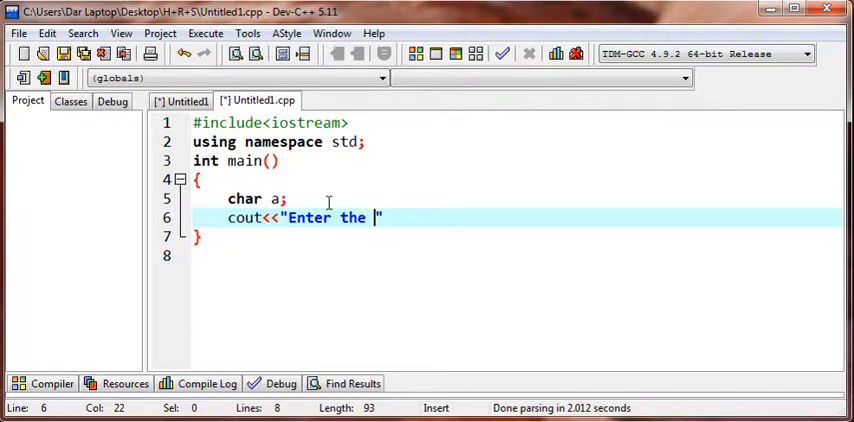
pyautogui.write('char')
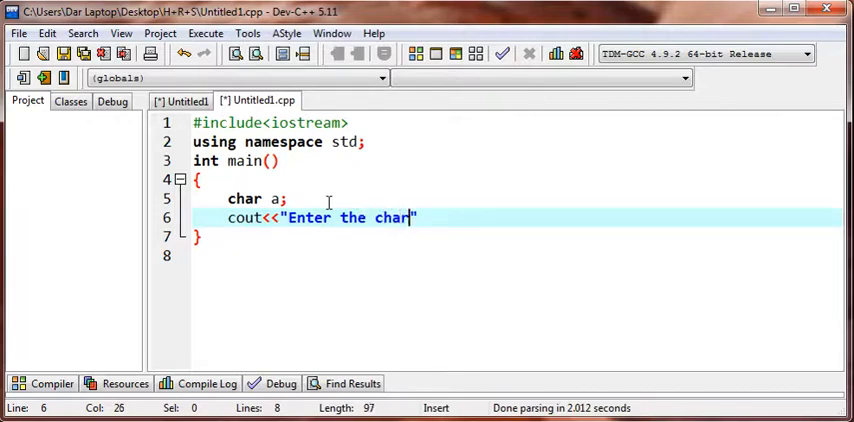
pyautogui.write('acter :')
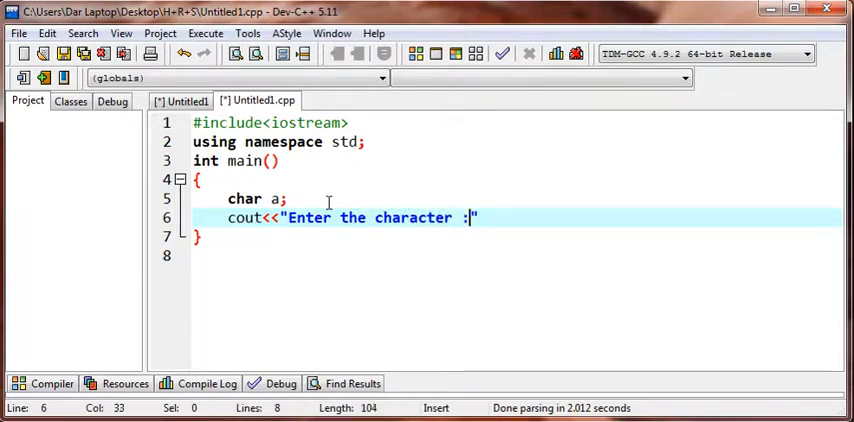
pyautogui.write(';')
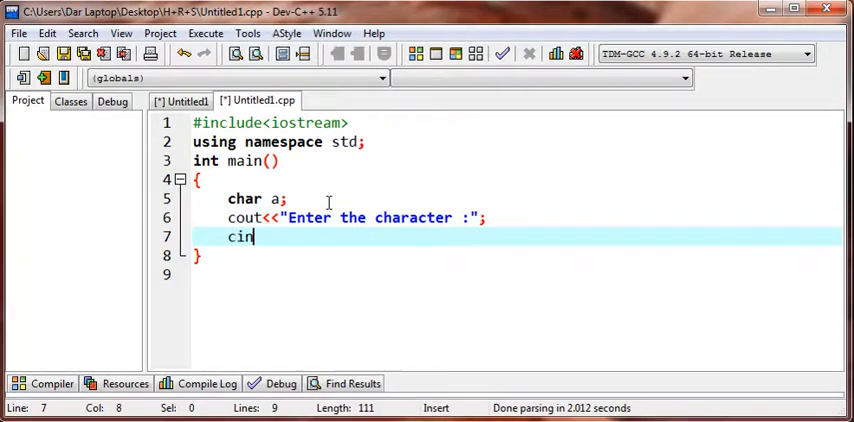
pyautogui.write('>>a;')
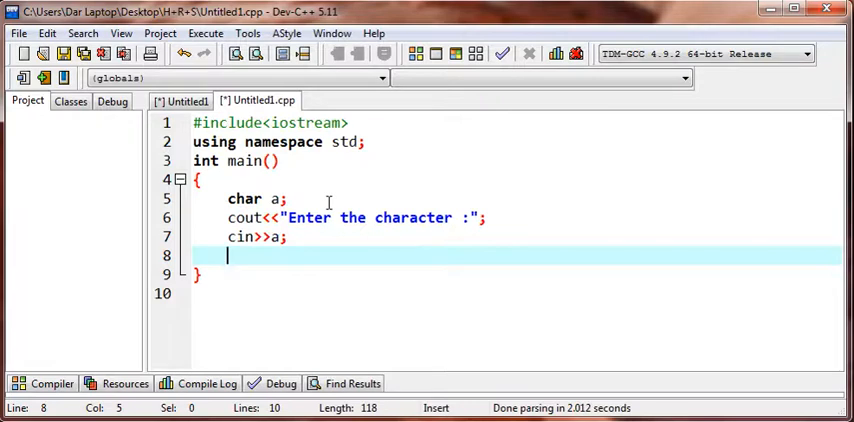
pyautogui.moveTo(324, 266)
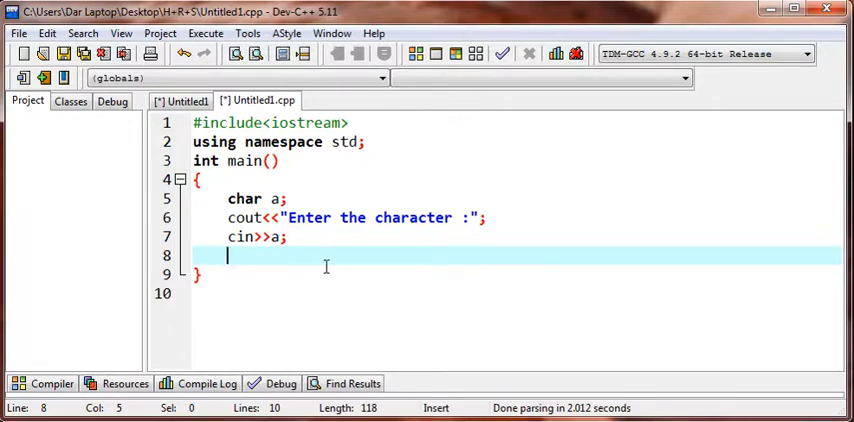
pyautogui.moveTo(364, 156)
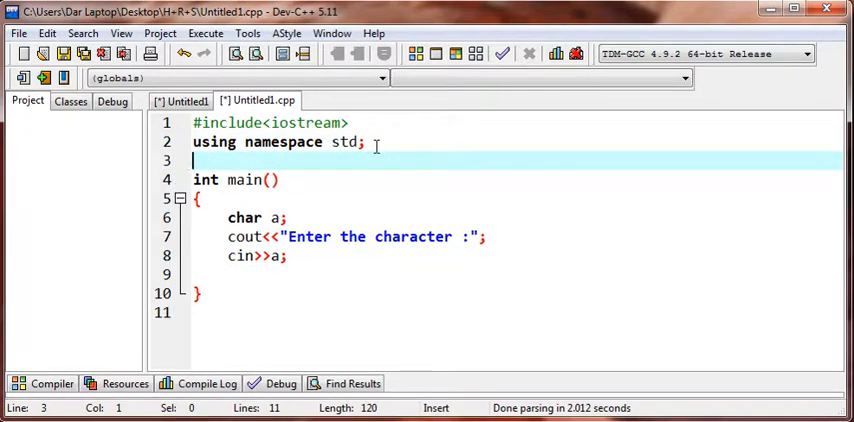
# Step: Write the char find(char a) prototype and definition header, then move into its body
pyautogui.write('char')
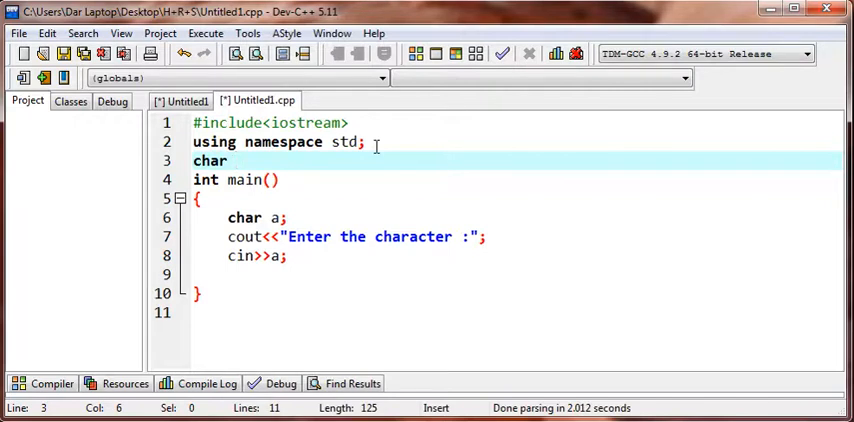
pyautogui.write('find')
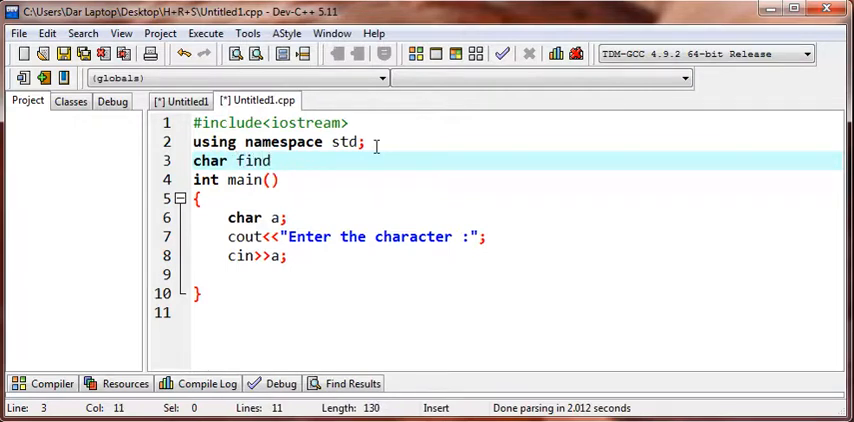
pyautogui.write('(')
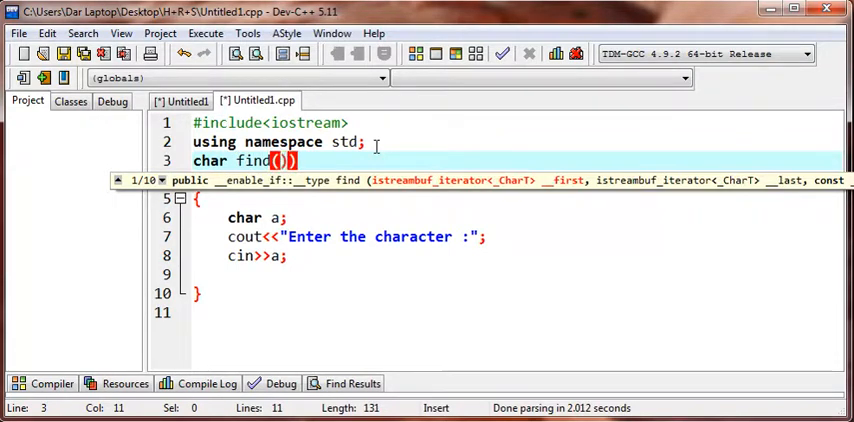
pyautogui.write('char')
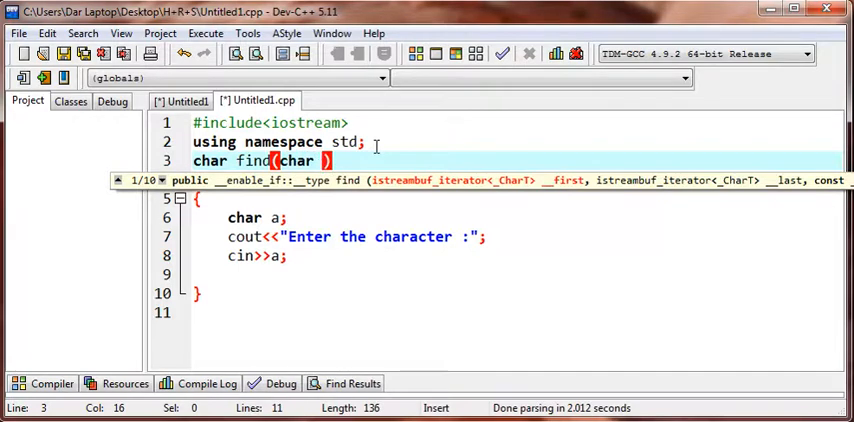
pyautogui.write('a')
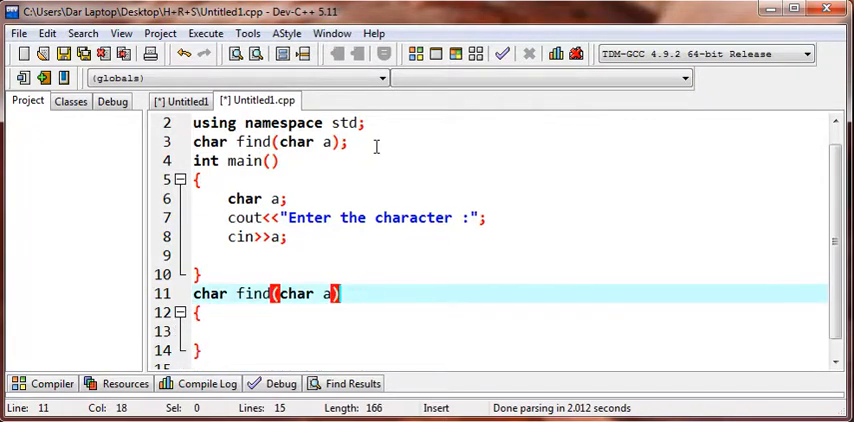
pyautogui.click(230, 332)
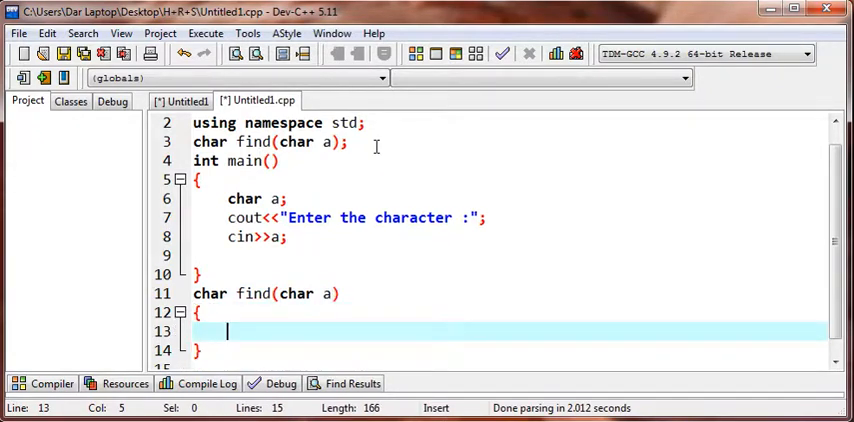
# Step: Call find(a); in main right after the character is read
pyautogui.click(344, 256)
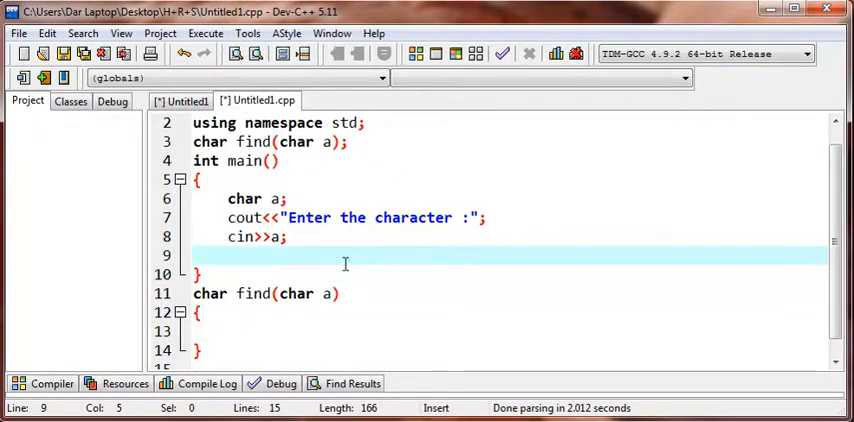
pyautogui.write('fin')
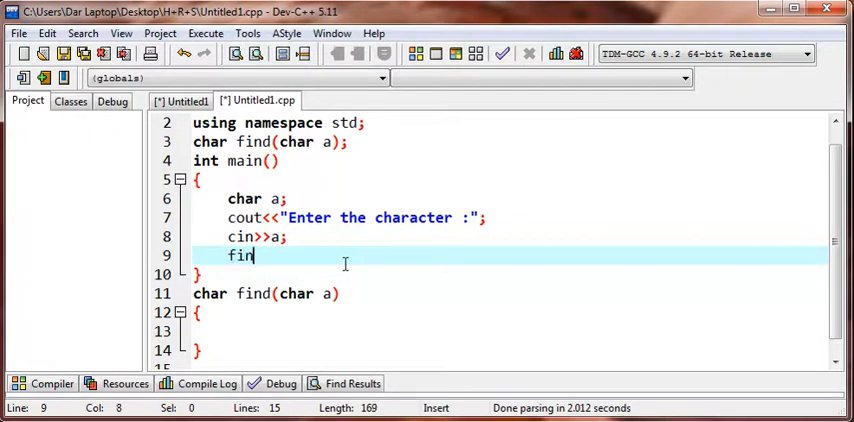
pyautogui.write('(')
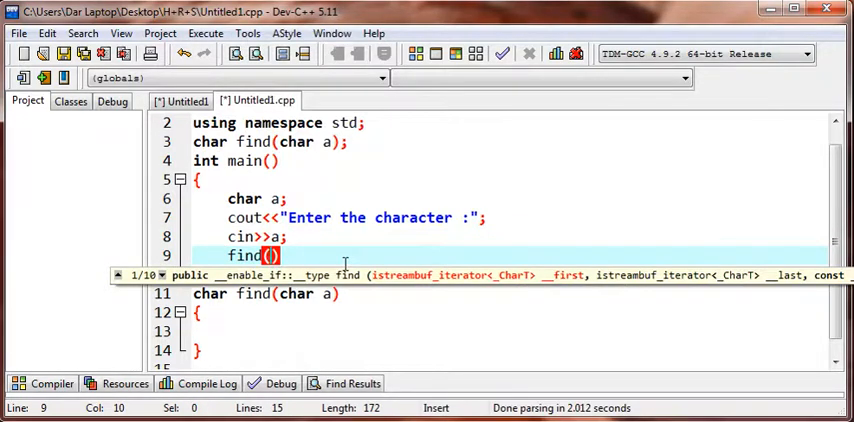
pyautogui.write('a);')
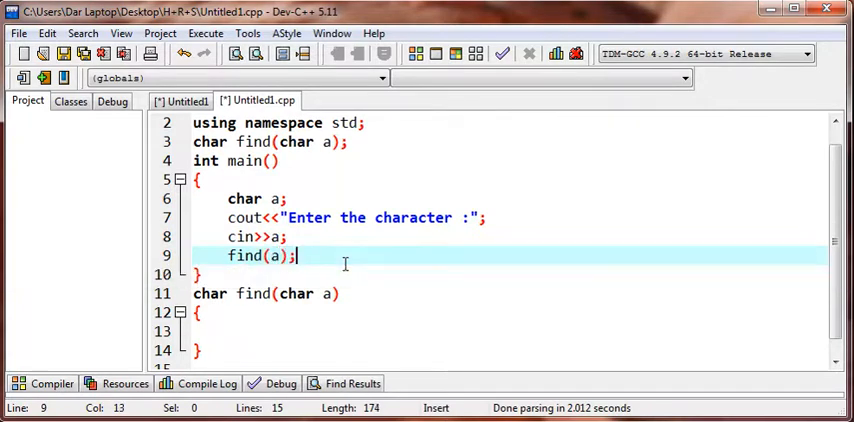
# Step: Position the insertion point inside find's empty body, checking its parameter a
pyautogui.doubleClick(296, 292)
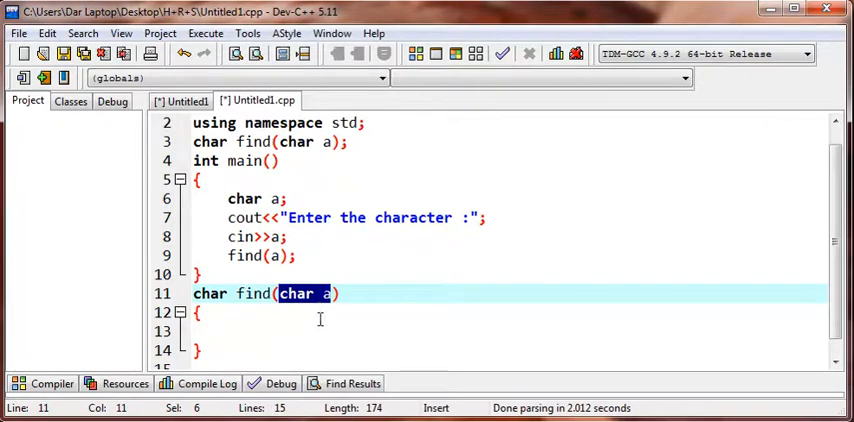
pyautogui.click(322, 292)
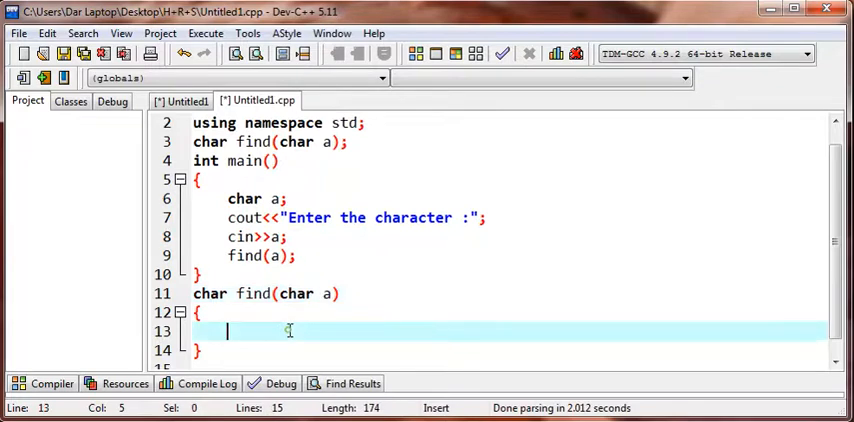
pyautogui.click(320, 292)
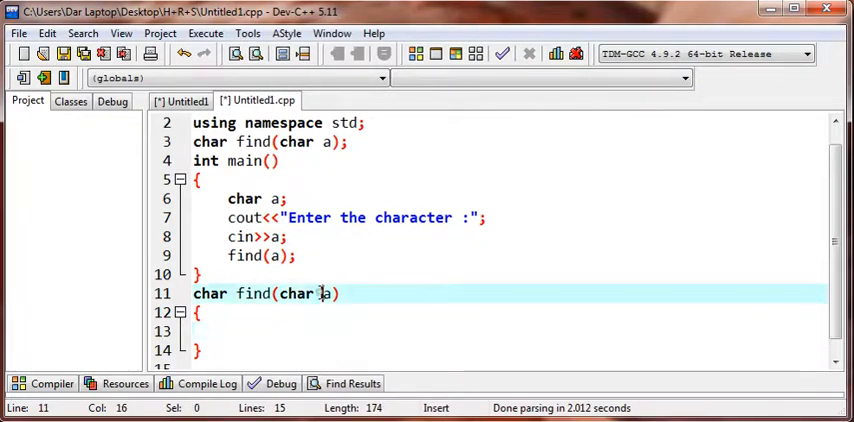
pyautogui.doubleClick(324, 292)
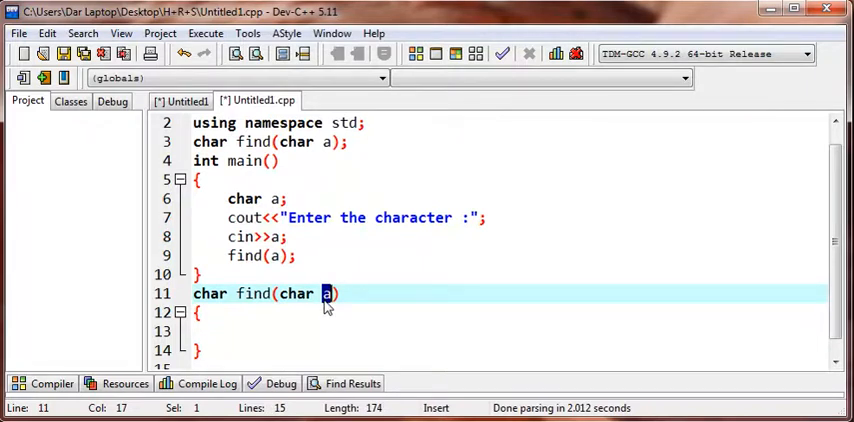
pyautogui.click(228, 332)
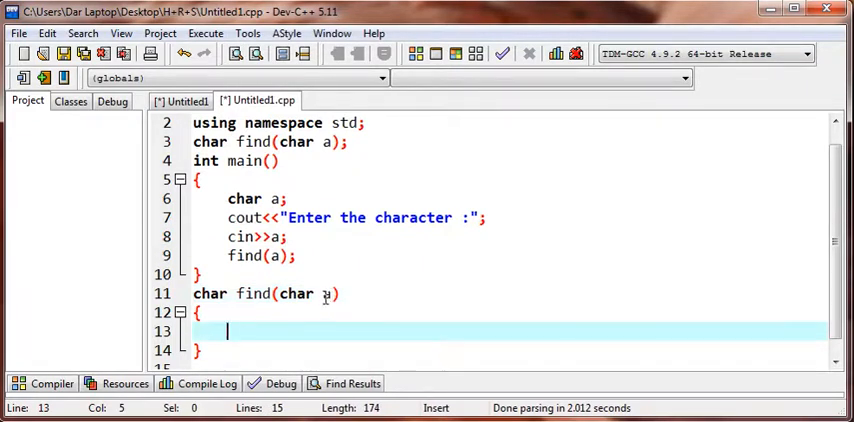
pyautogui.doubleClick(326, 292)
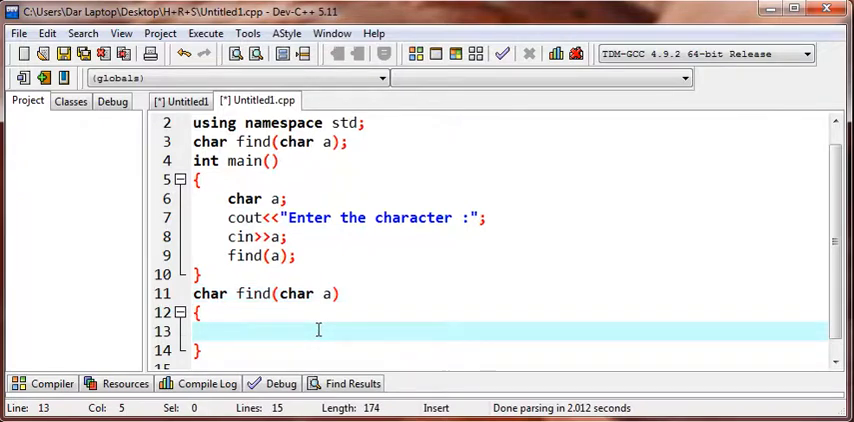
# Step: Begin the if condition comparing a with 'a' and 'i' joined by ||
pyautogui.write('if(a)')
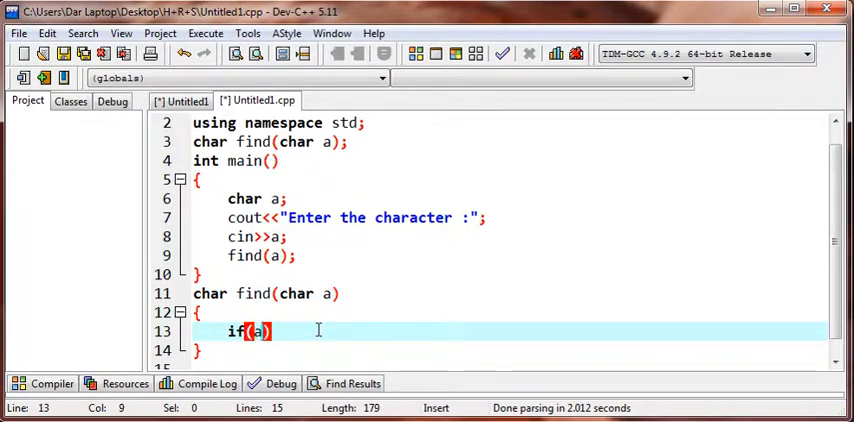
pyautogui.write('==')
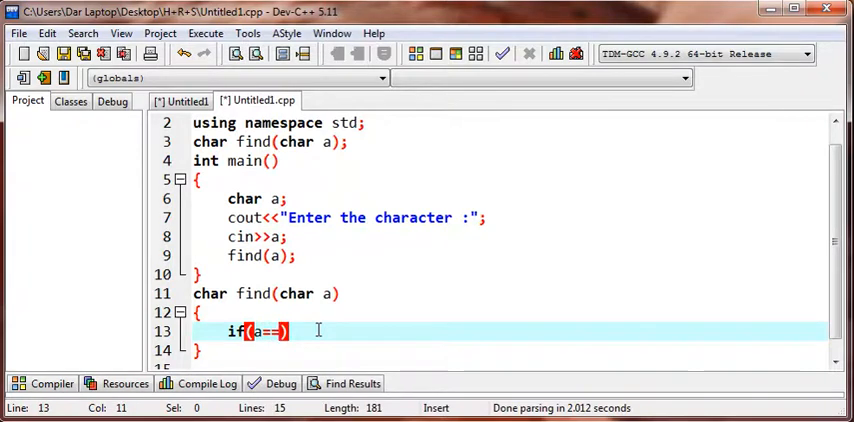
pyautogui.write("'a'||")
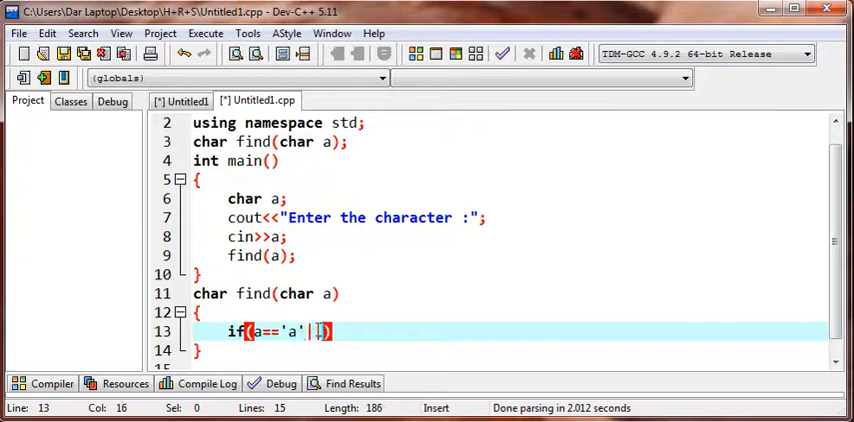
pyautogui.write('a==')
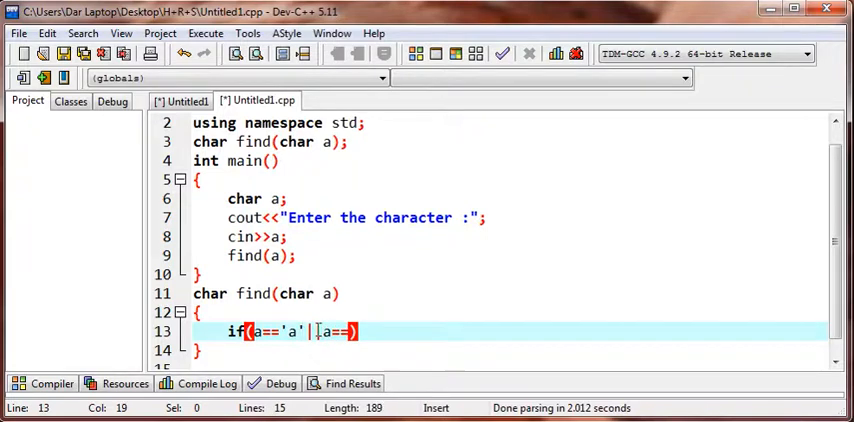
pyautogui.write("'i'")
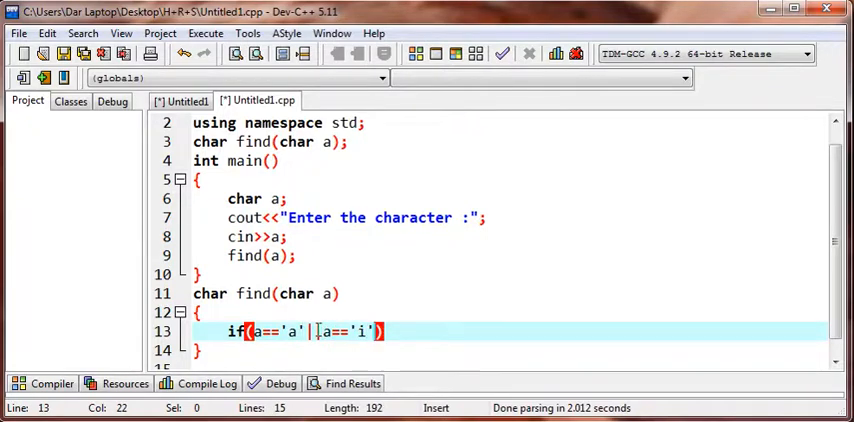
pyautogui.write('||a')
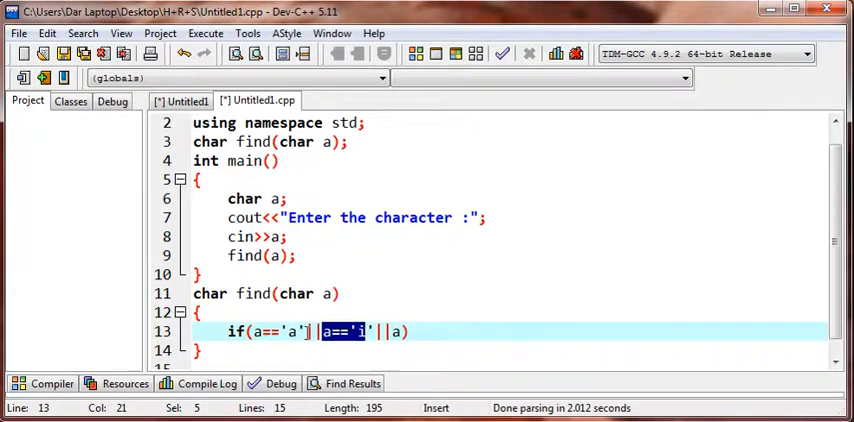
pyautogui.click(312, 332)
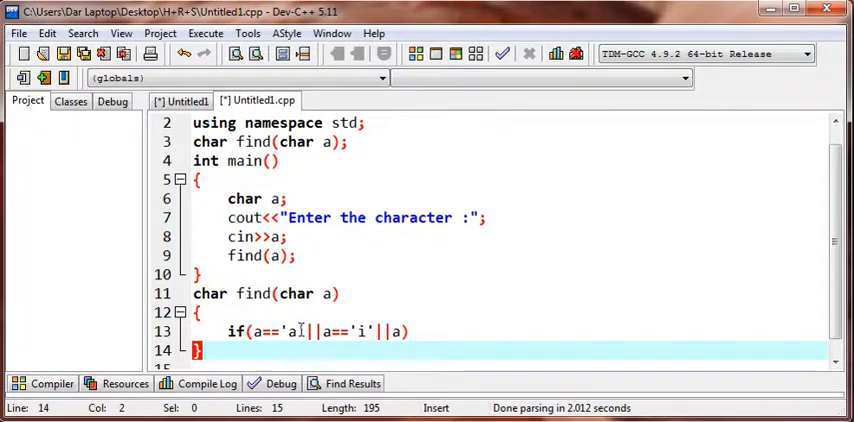
pyautogui.doubleClick(330, 332)
pyautogui.write('==')
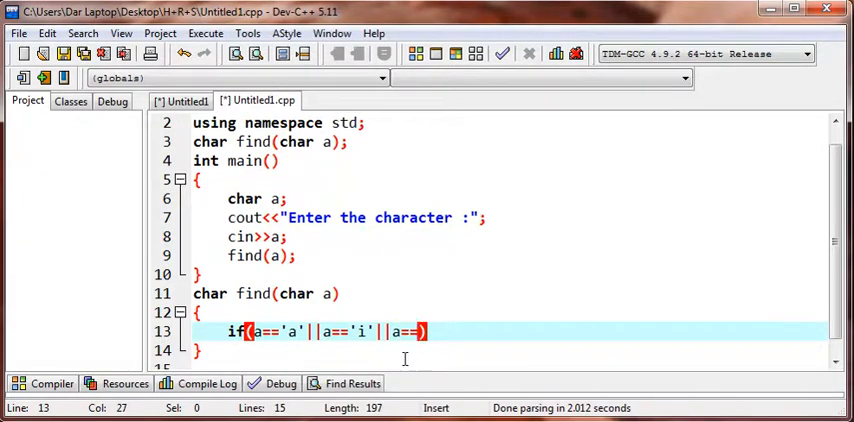
# Step: Complete the condition with 'e', 'o' and 'u' comparisons and start a new line
pyautogui.write("'e''")
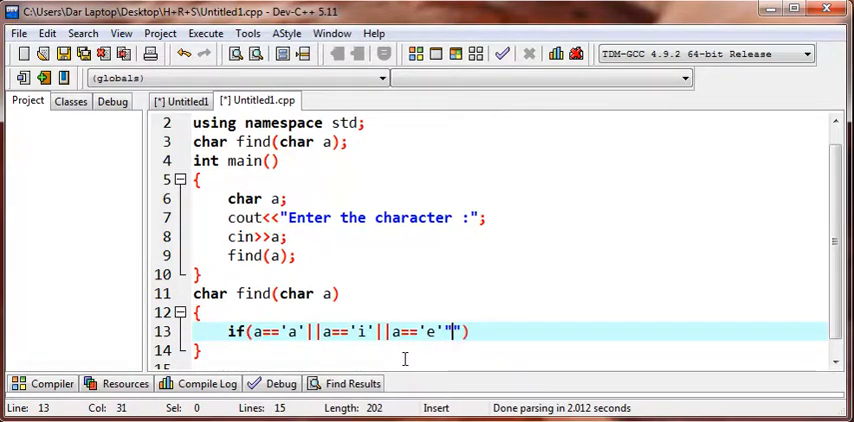
pyautogui.write('||')
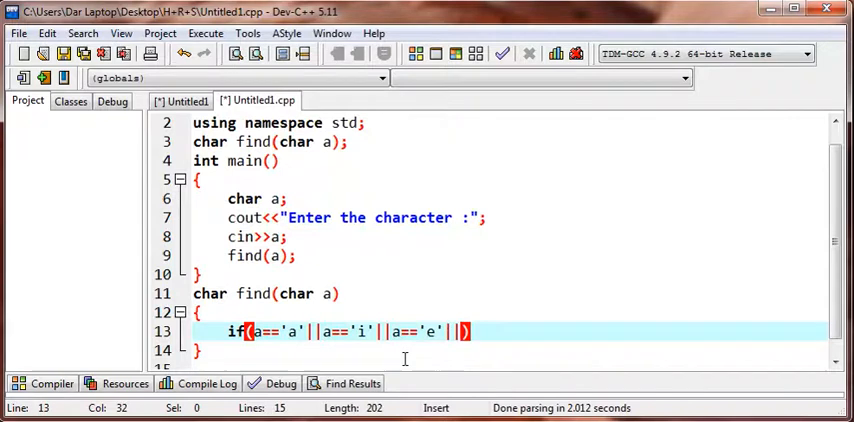
pyautogui.write("a=='")
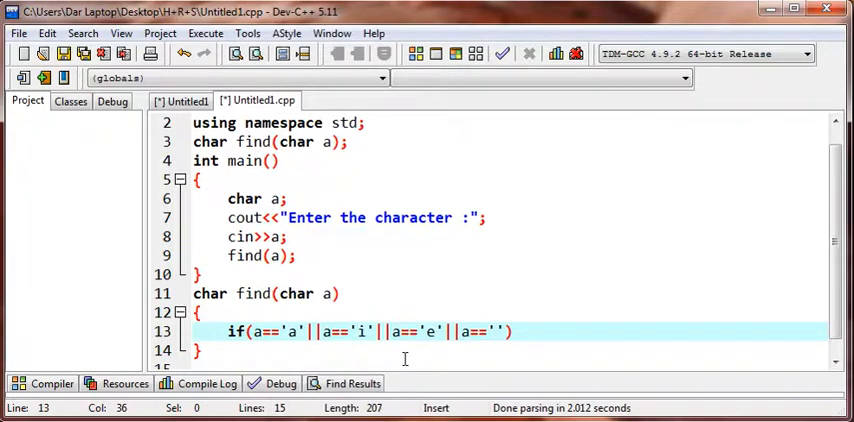
pyautogui.write('i')
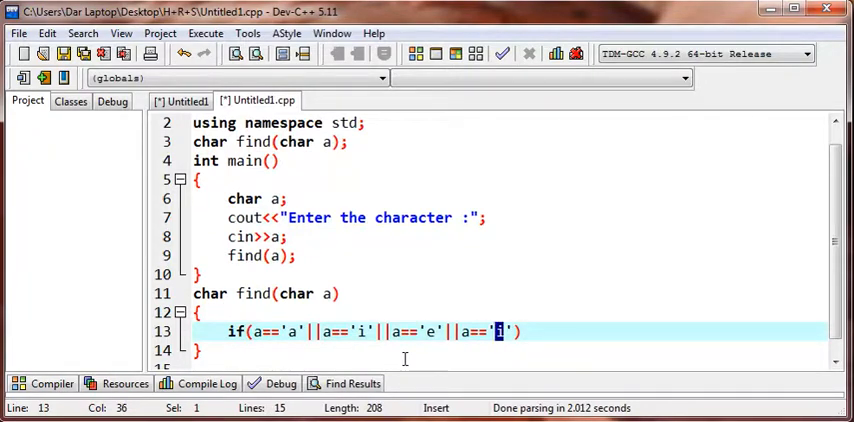
pyautogui.write('o')
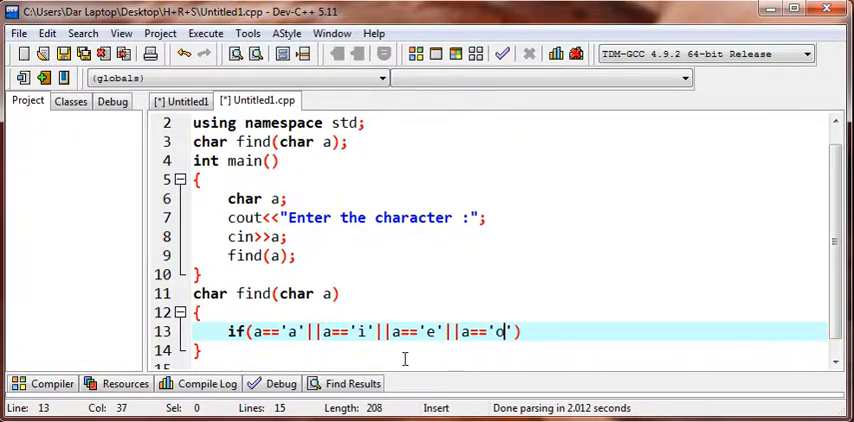
pyautogui.write('o')
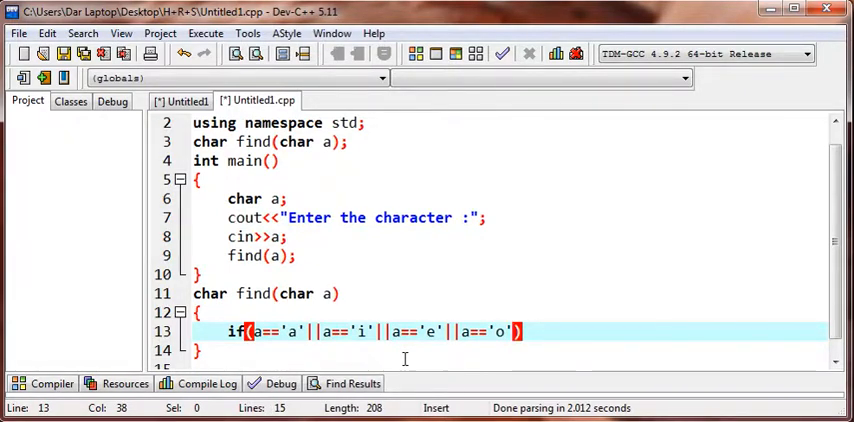
pyautogui.write('|')
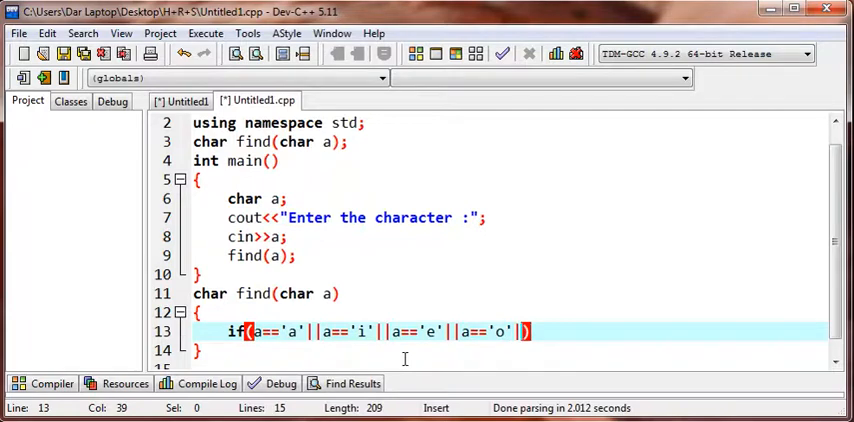
pyautogui.write('|')
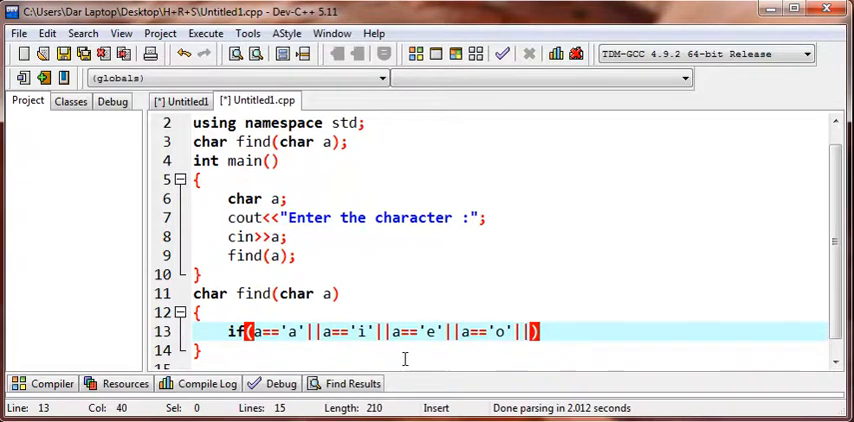
pyautogui.write('a==')
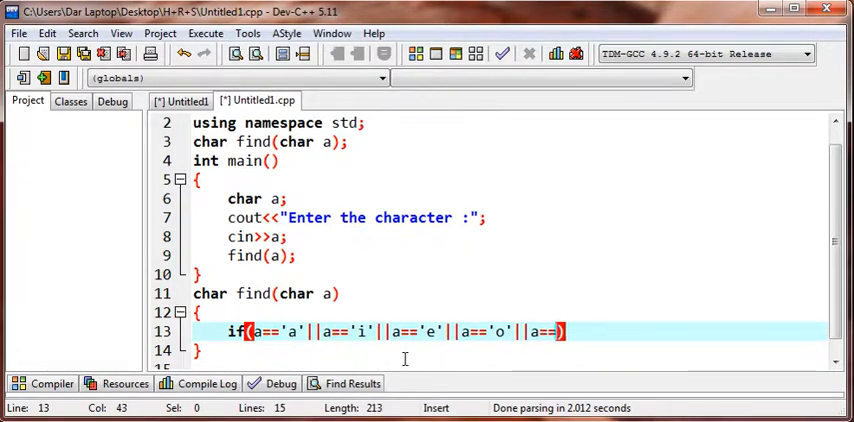
pyautogui.write('.')
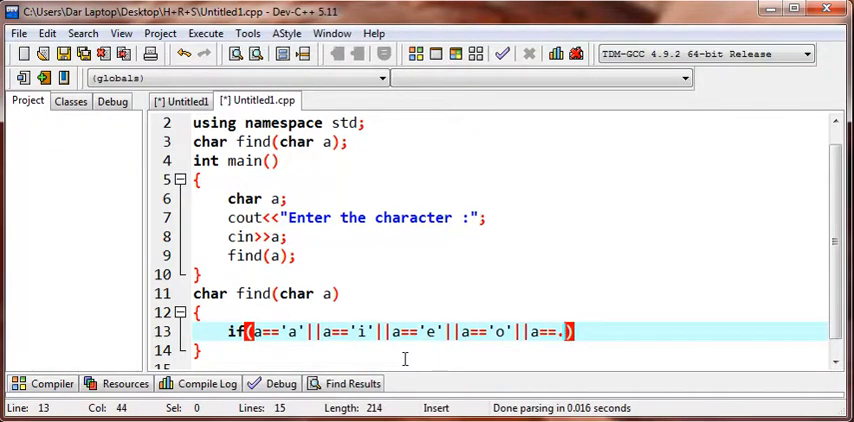
pyautogui.write("'")
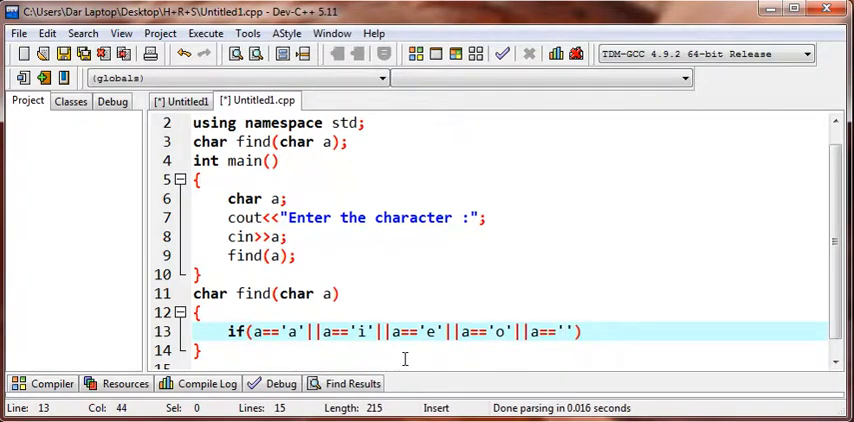
pyautogui.write('u')
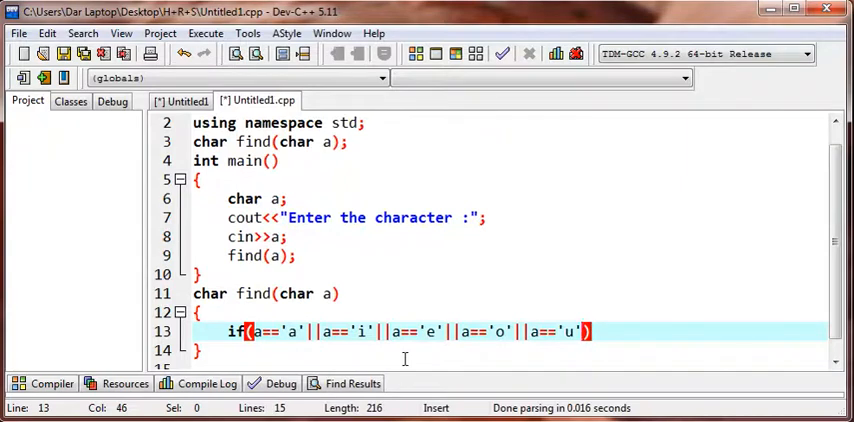
pyautogui.press('Return')
pyautogui.write('cout')
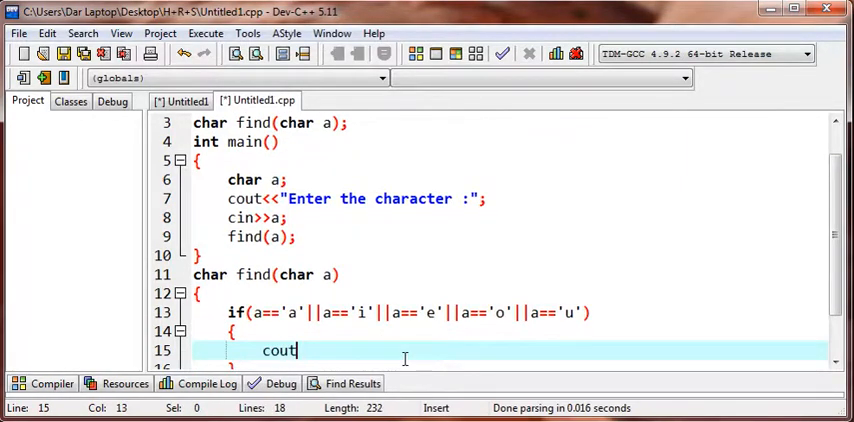
# Step: Output "Vovel " in the if block and "NOt vowel" in the else branch
pyautogui.write('<<"V"')
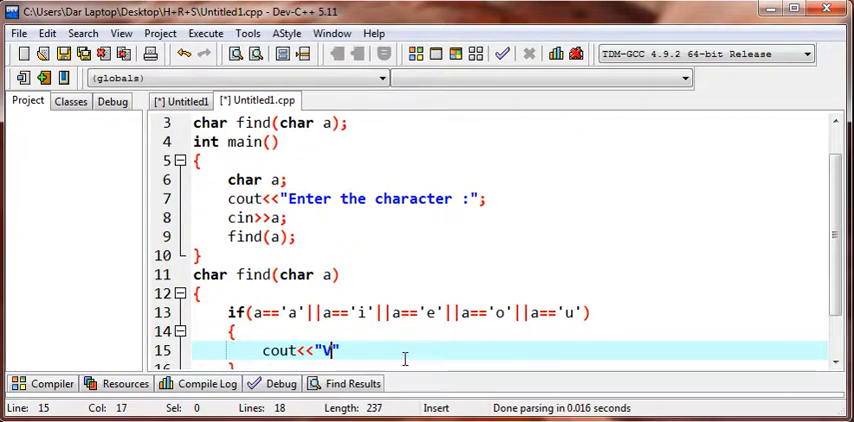
pyautogui.write('owel')
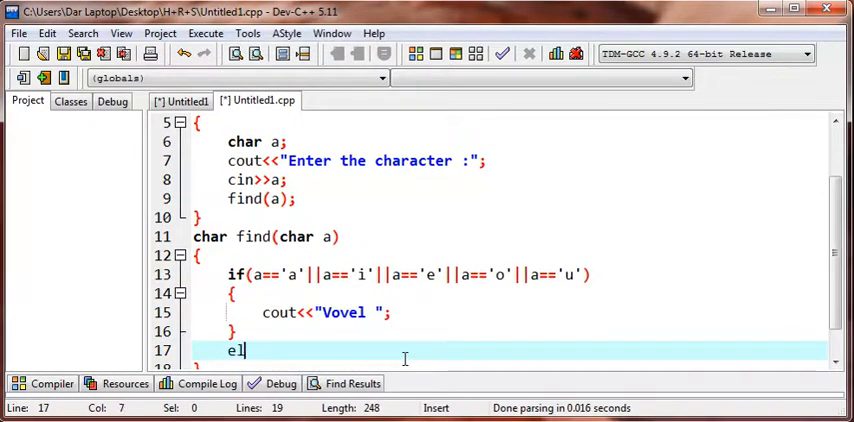
pyautogui.write('se')
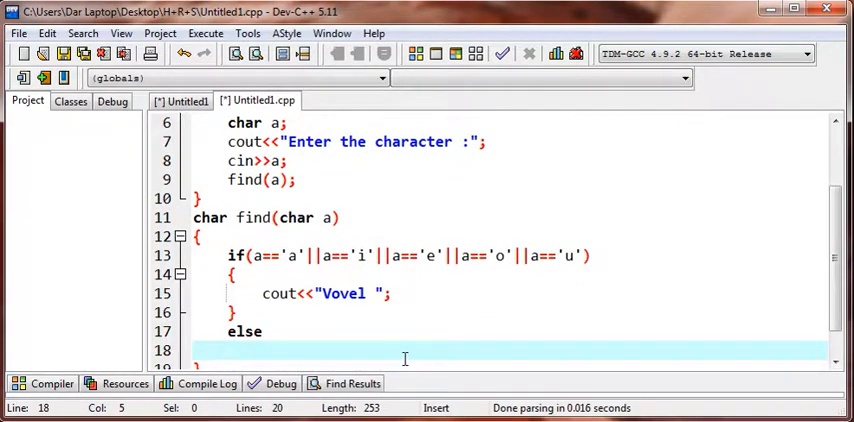
pyautogui.write('cout<<')
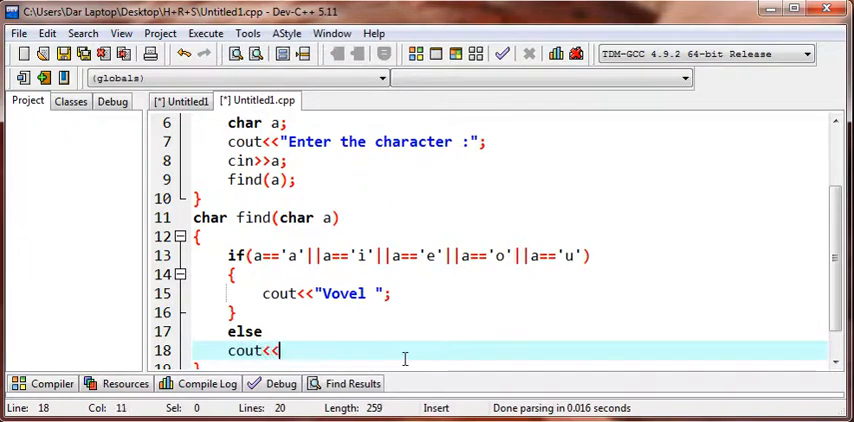
pyautogui.write('"NO"')
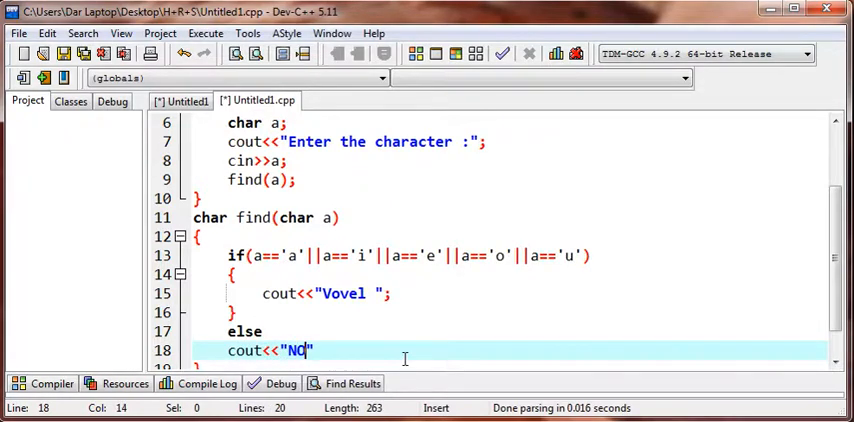
pyautogui.write('t vo')
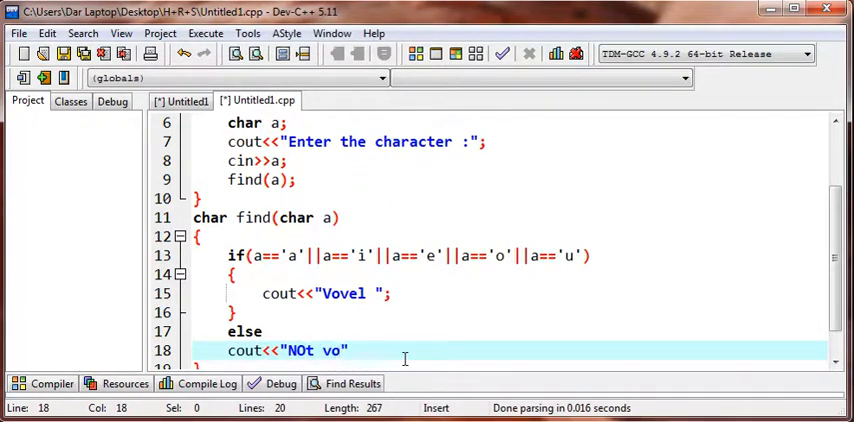
pyautogui.write('wel')
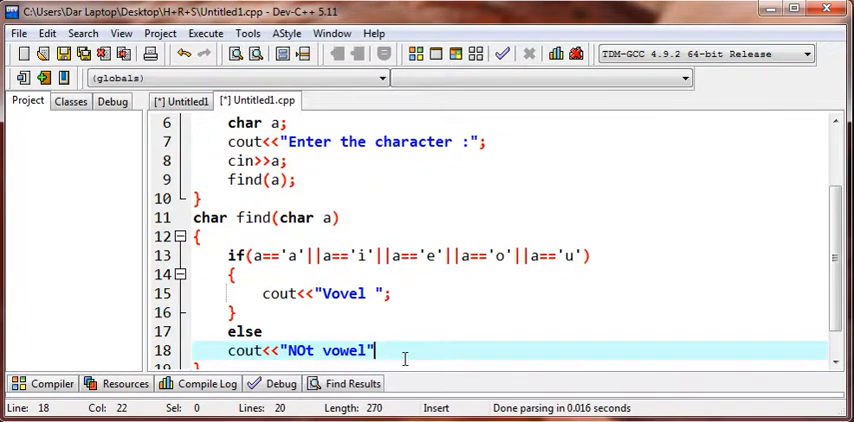
pyautogui.write(';')
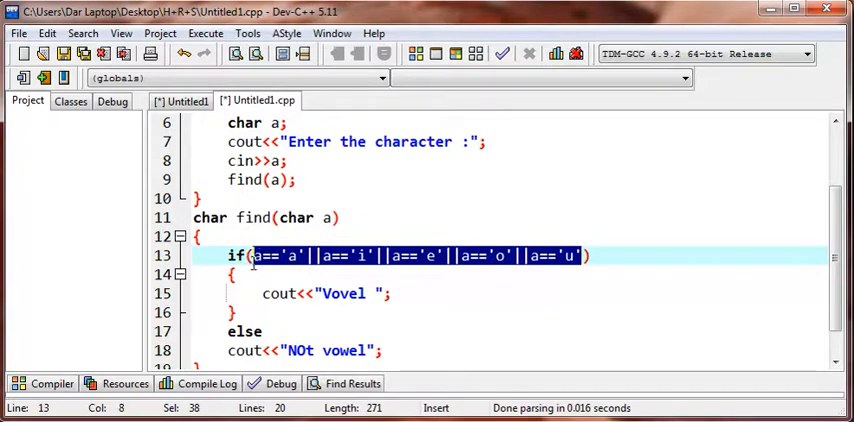
pyautogui.moveTo(606, 288)
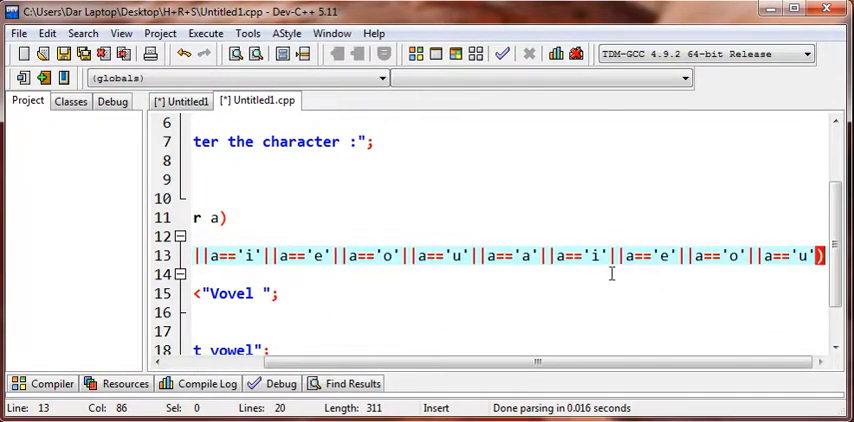
pyautogui.moveTo(456, 268)
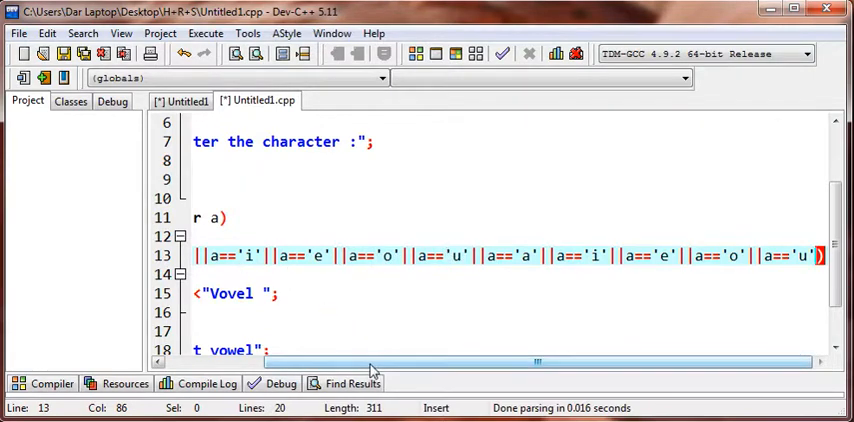
# Step: Scroll across the extended condition to review the added uppercase A, I, E, O, U comparisons
pyautogui.hscroll(-3)
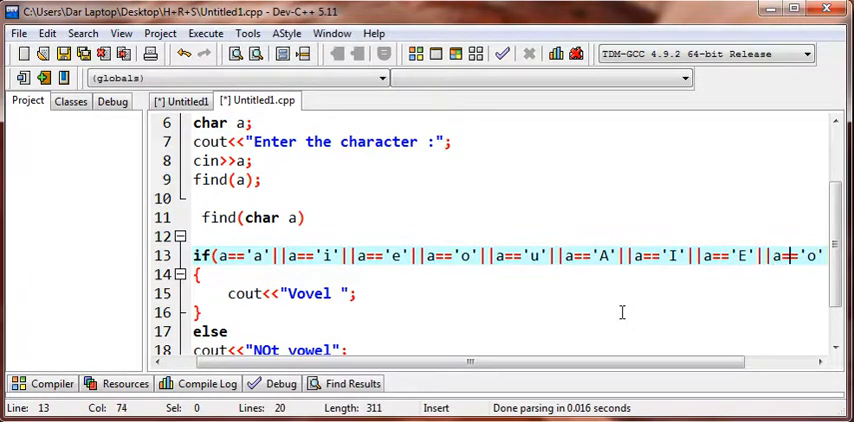
pyautogui.hscroll(3)
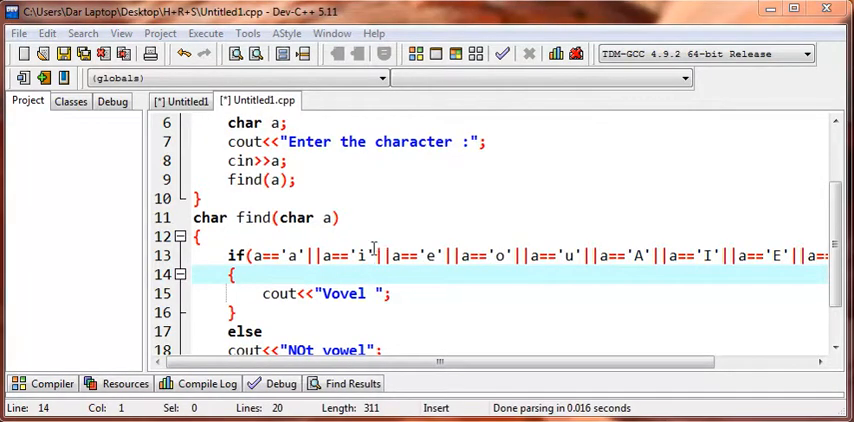
pyautogui.scroll(-3)
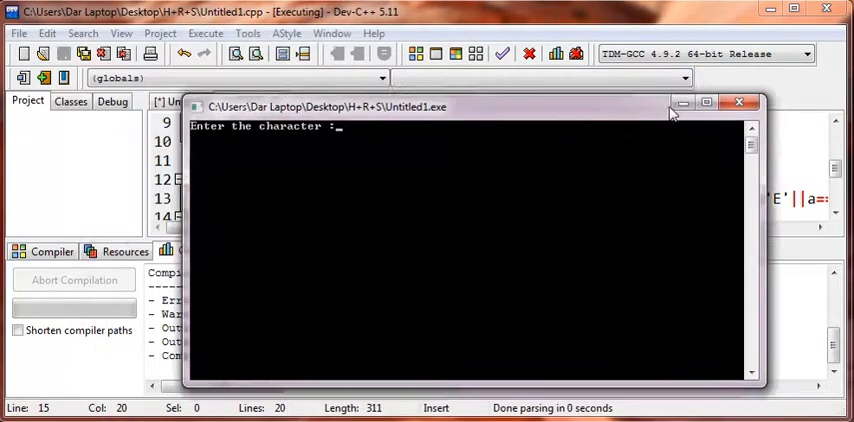
# Step: Enter a in the running console, confirm it prints Vovel, and close the console
pyautogui.write('a')
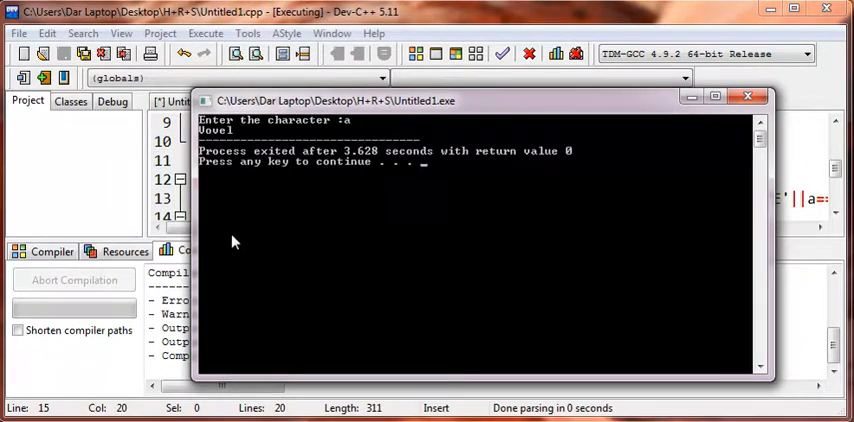
pyautogui.click(748, 96)
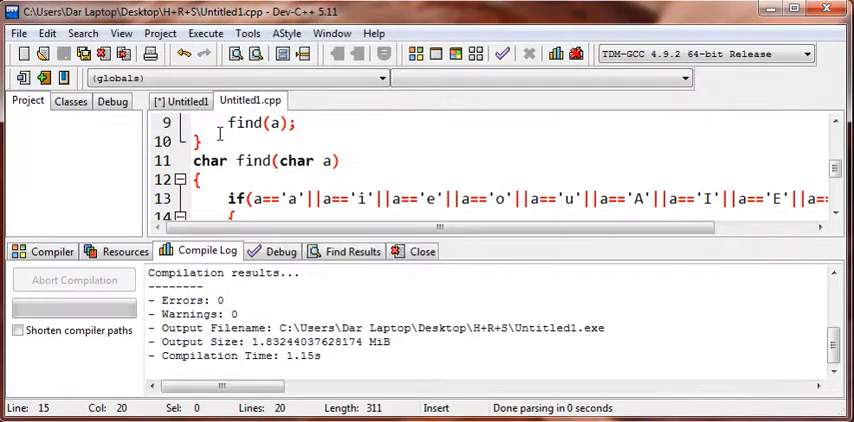